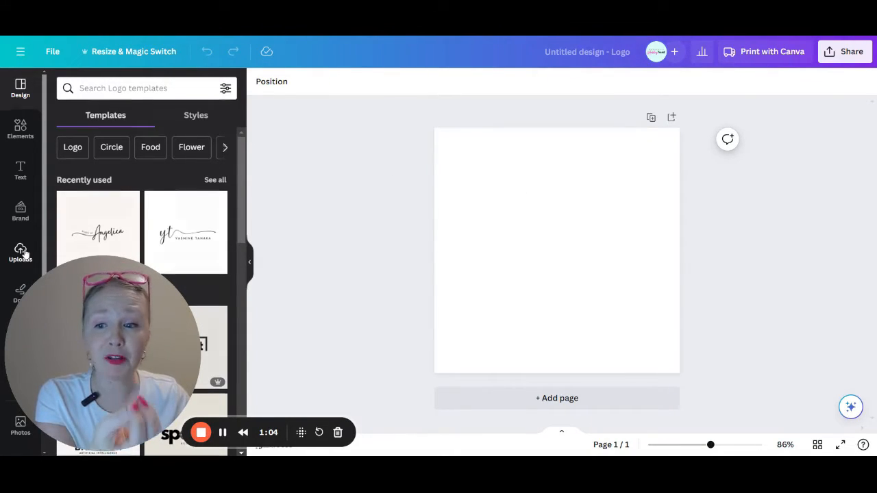
Add the uploaded Social Propel logo image to the top of the blank page
left_click(19, 250)
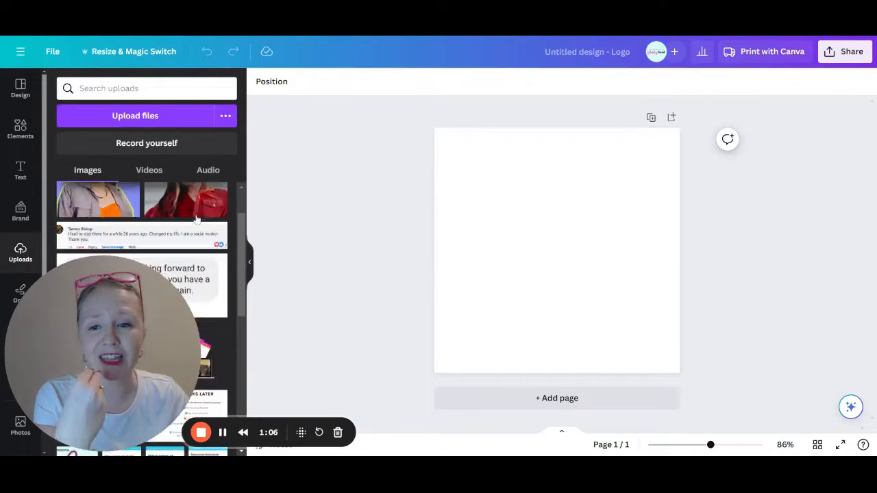
scroll("down", 3)
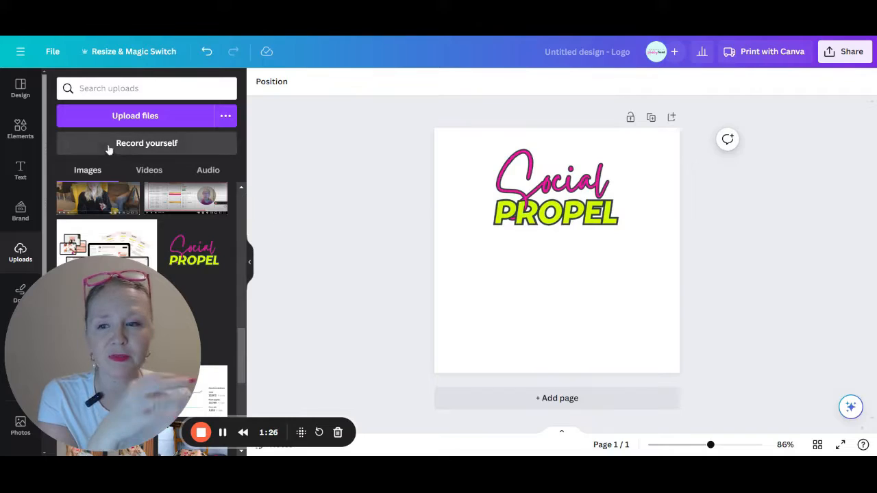
Place a square below the logo, shape it into a bar and colour it lime green
left_click(19, 130)
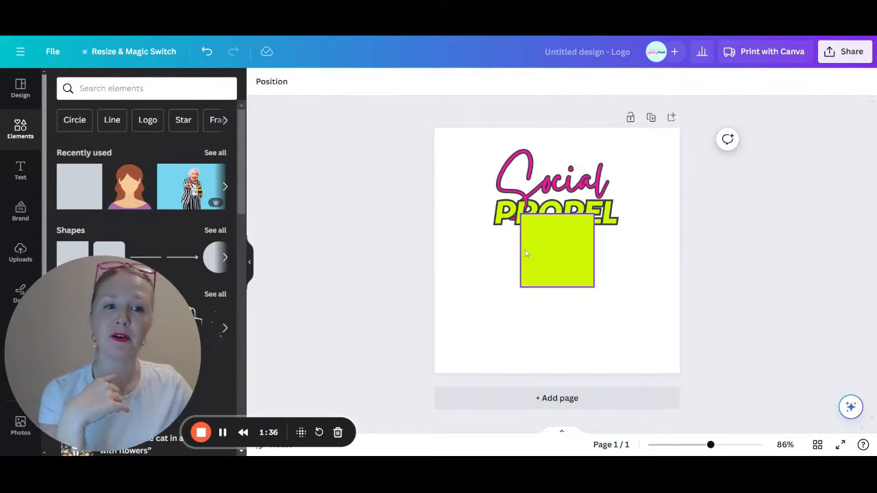
left_click_drag(556, 252, 485, 286)
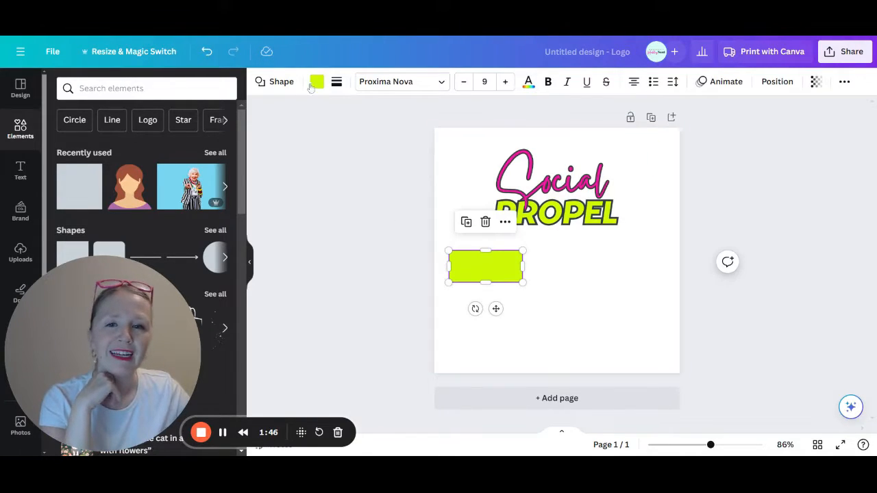
left_click(317, 82)
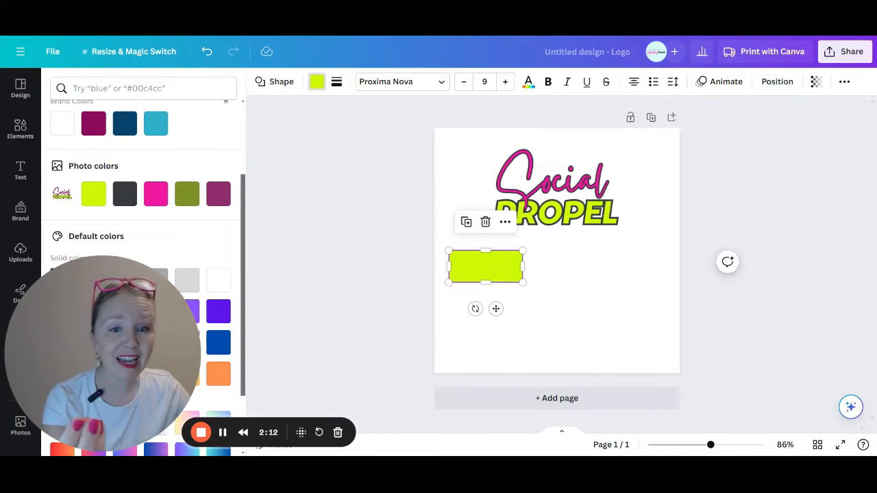
mouse_move(93, 195)
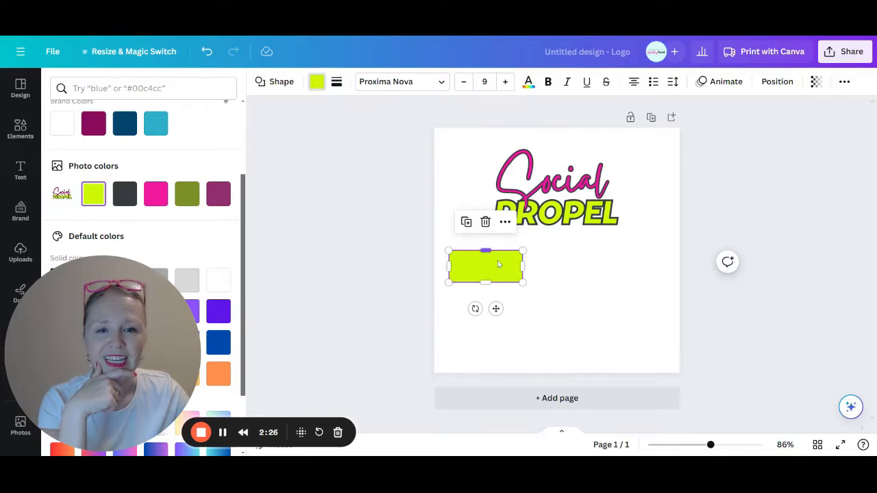
Read the lime colour's code in the custom picker and label the rectangle #CDF805
left_click(19, 129)
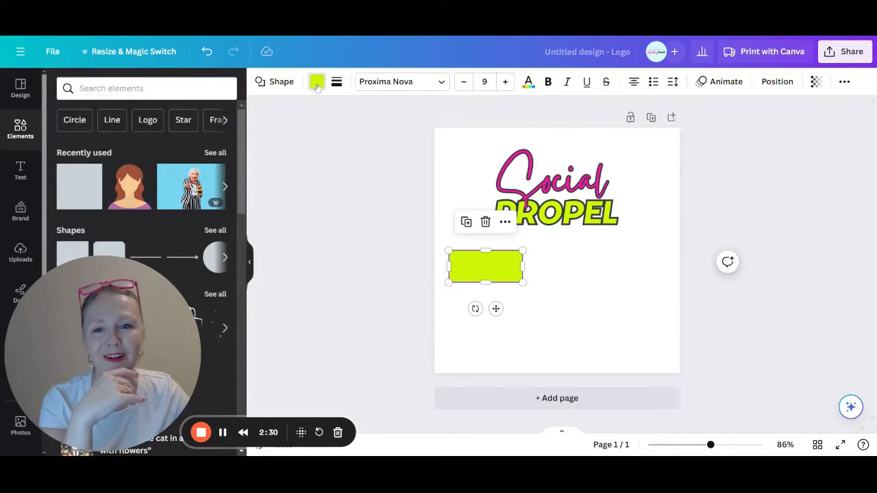
left_click(317, 82)
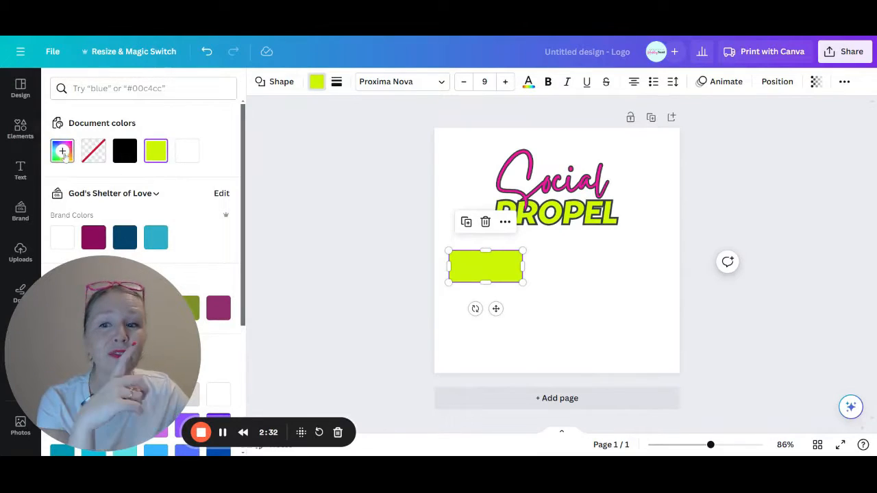
left_click(61, 150)
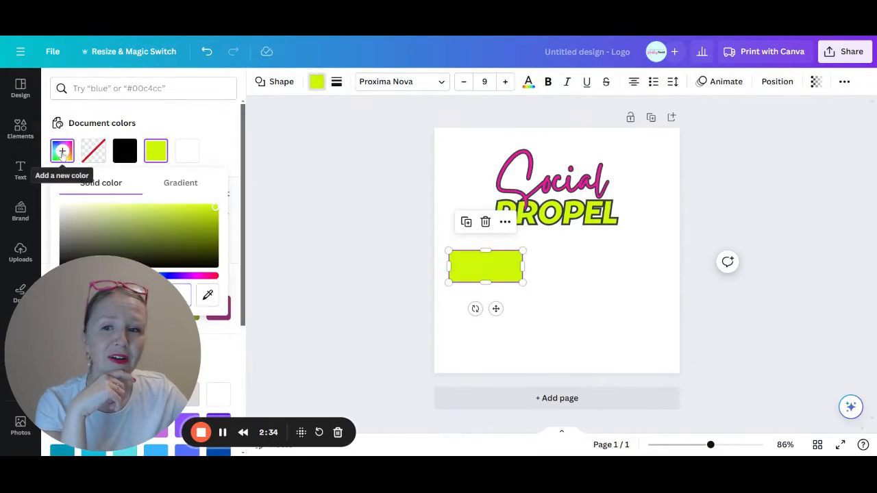
mouse_move(170, 304)
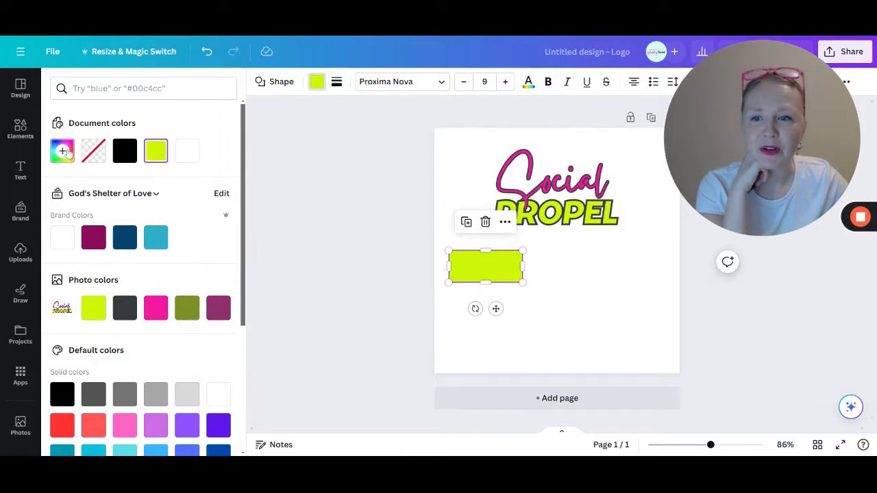
left_click(63, 151)
type("#CDF805")
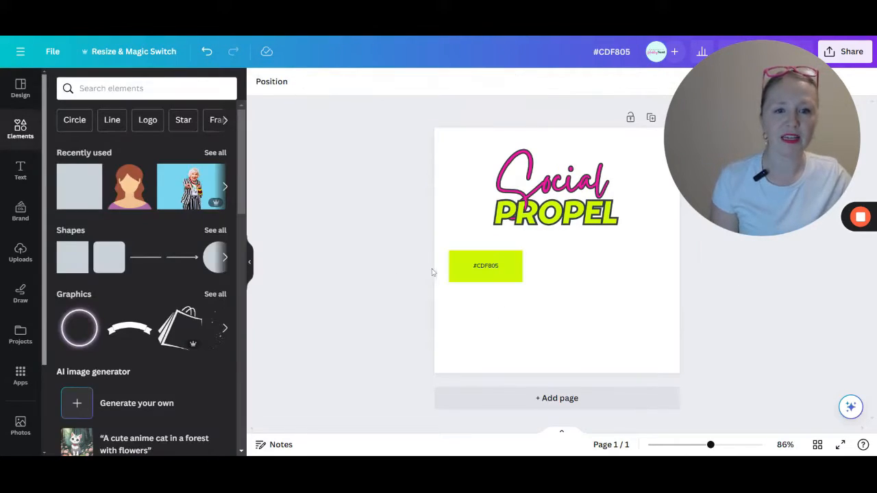
Duplicate the #CDF805 lime swatch and position the copy beneath the original
left_click(485, 266)
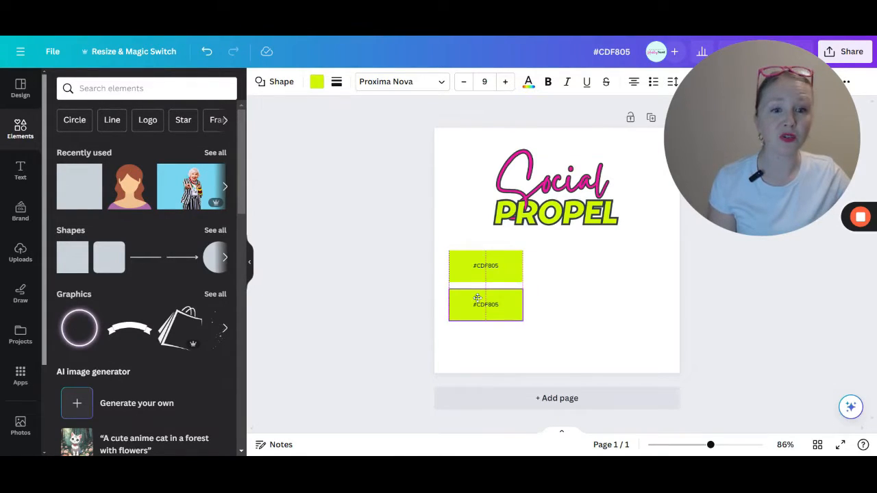
left_click(485, 304)
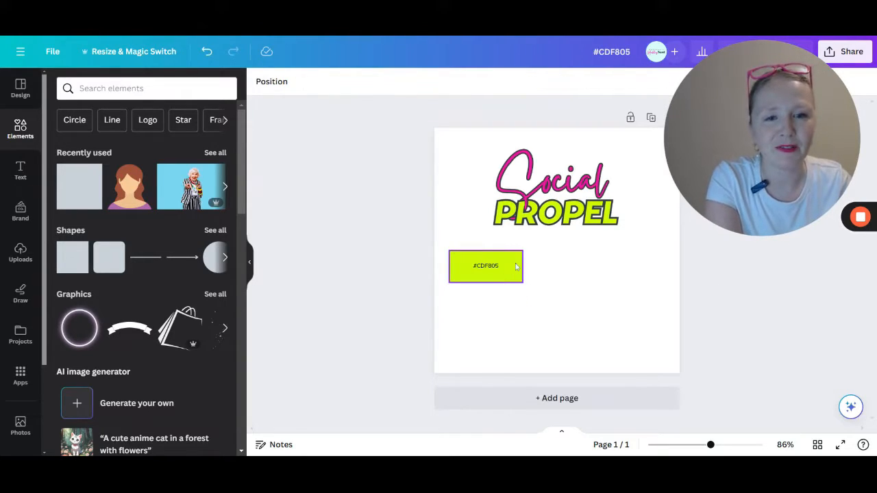
left_click(486, 266)
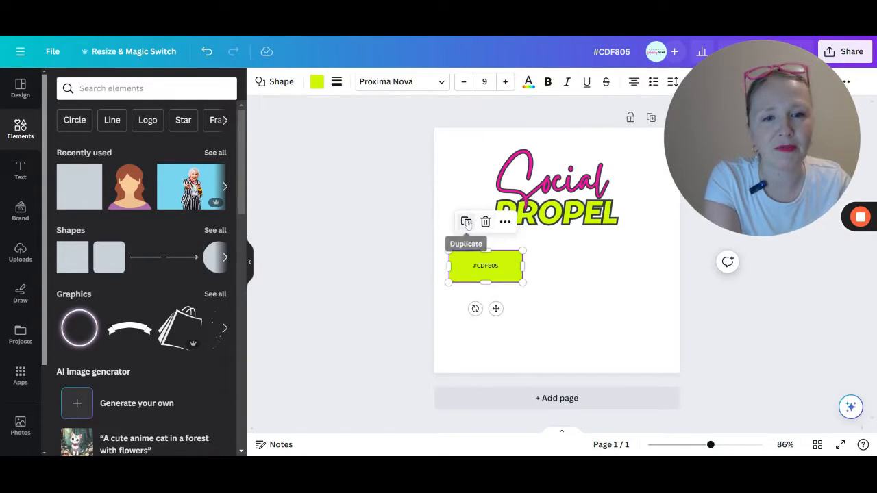
left_click(466, 222)
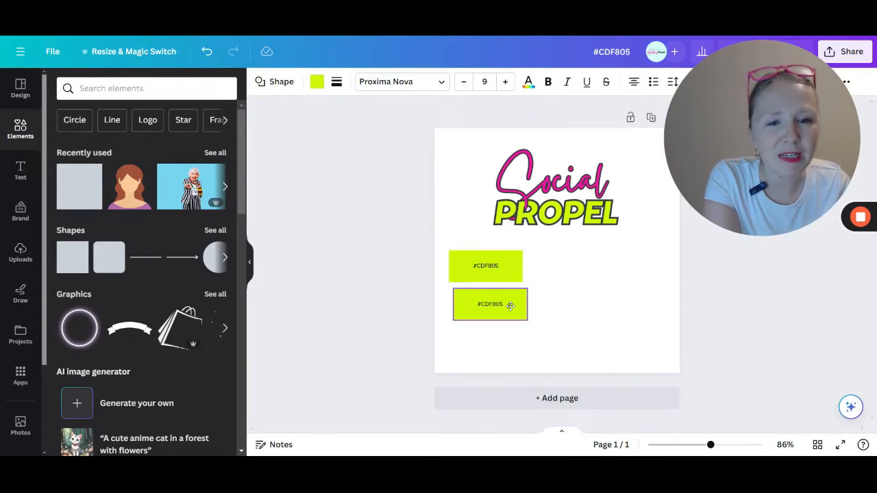
left_click(510, 304)
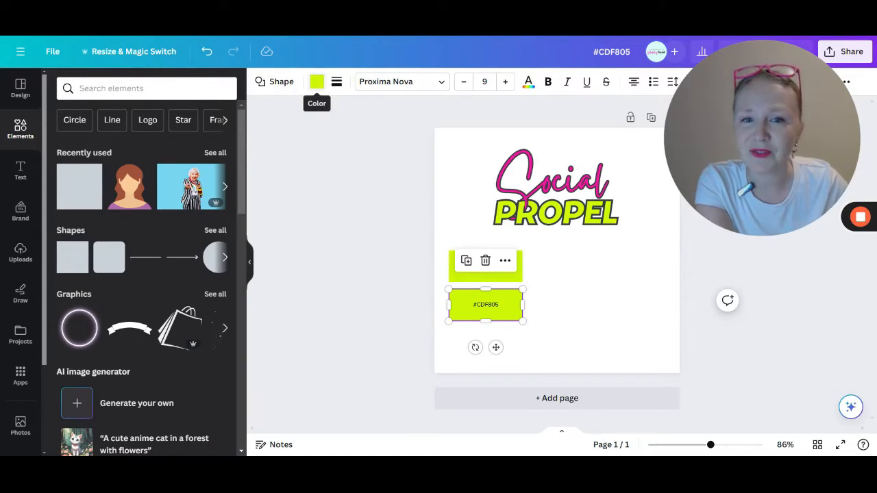
Recolour the copy to the logo's pink, relabel its hex text and duplicate it below
left_click(317, 82)
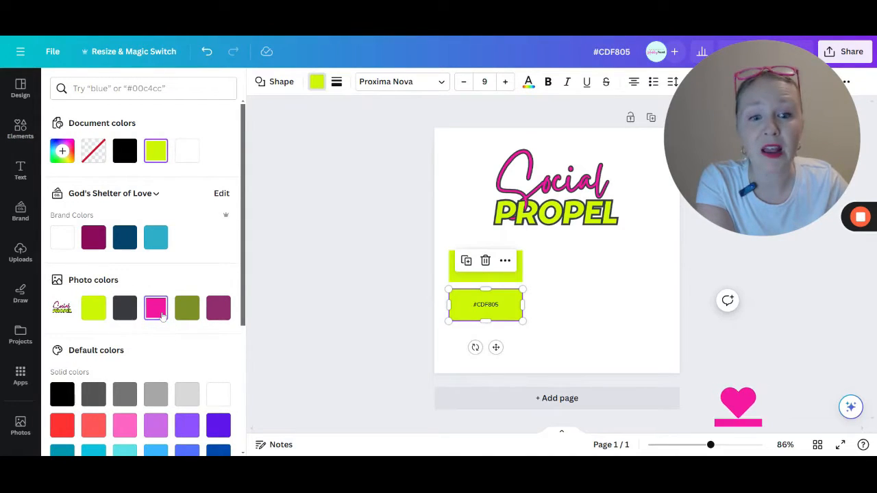
left_click(156, 309)
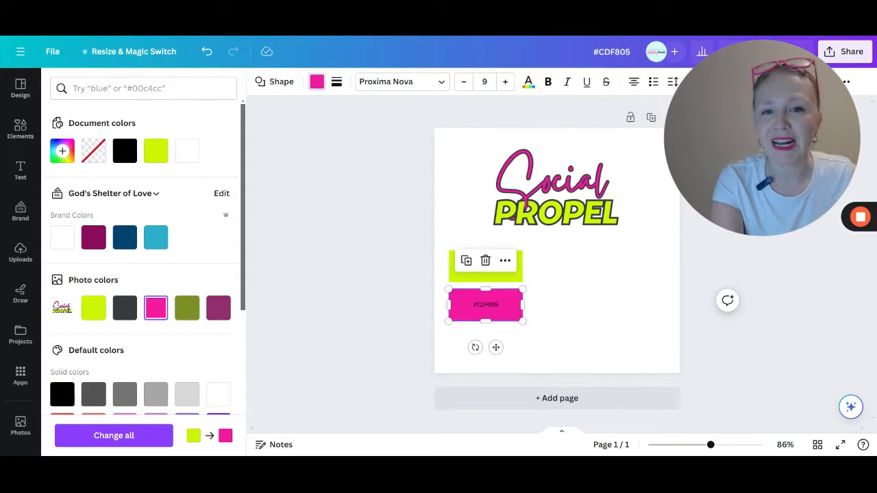
left_click(63, 150)
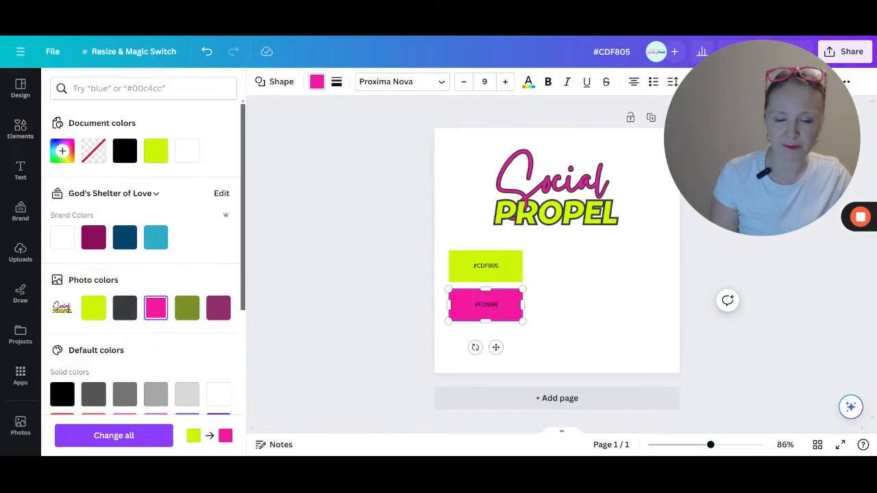
left_click(21, 130)
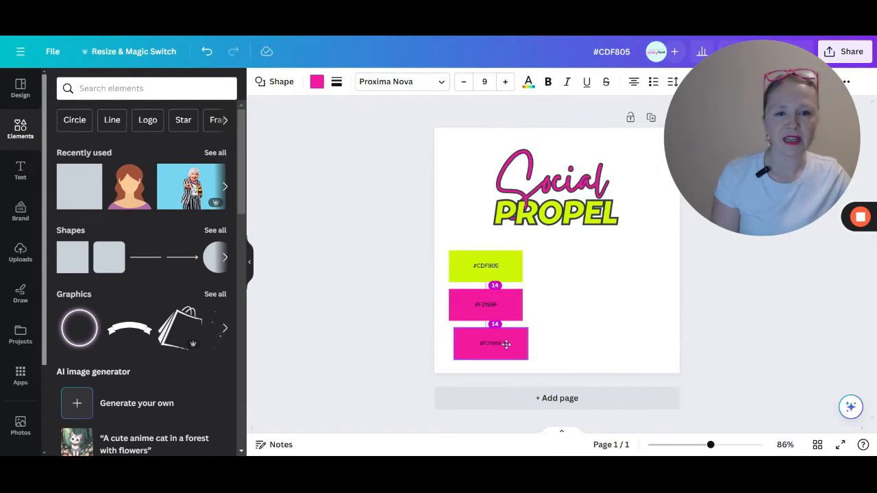
Recolour the bottom rectangle to the logo's dark grey and relabel it #383B40
left_click(489, 343)
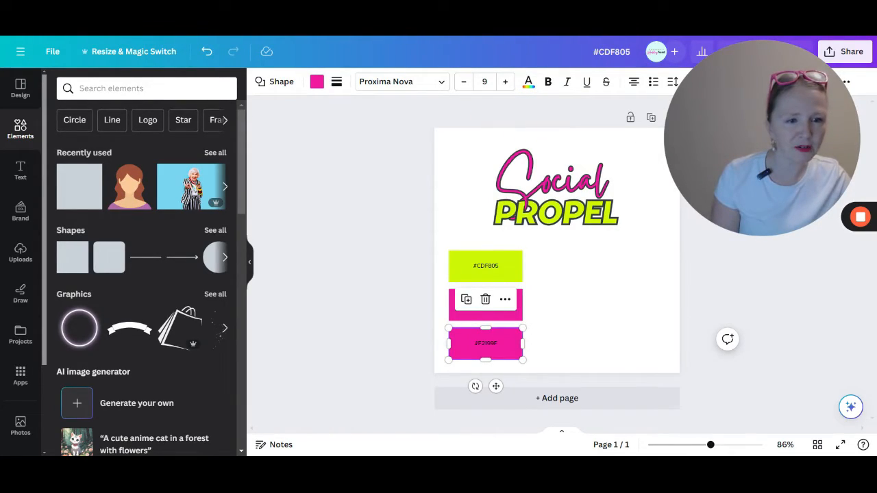
mouse_move(317, 82)
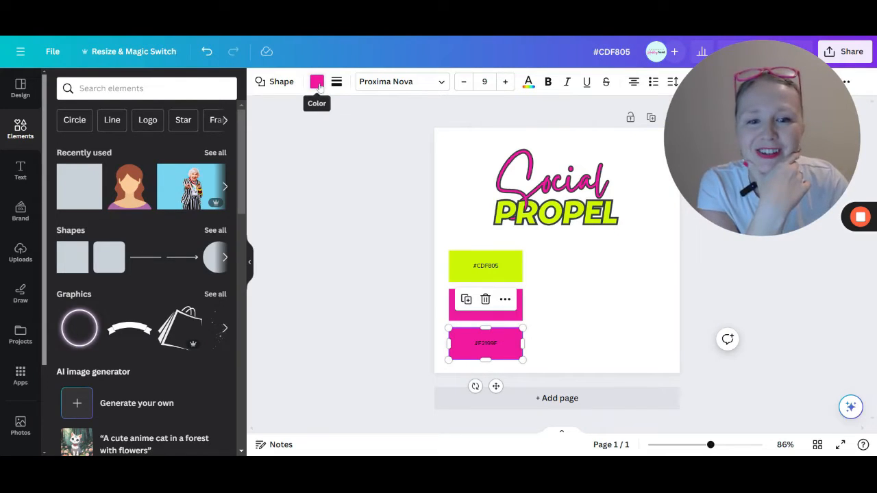
left_click(316, 82)
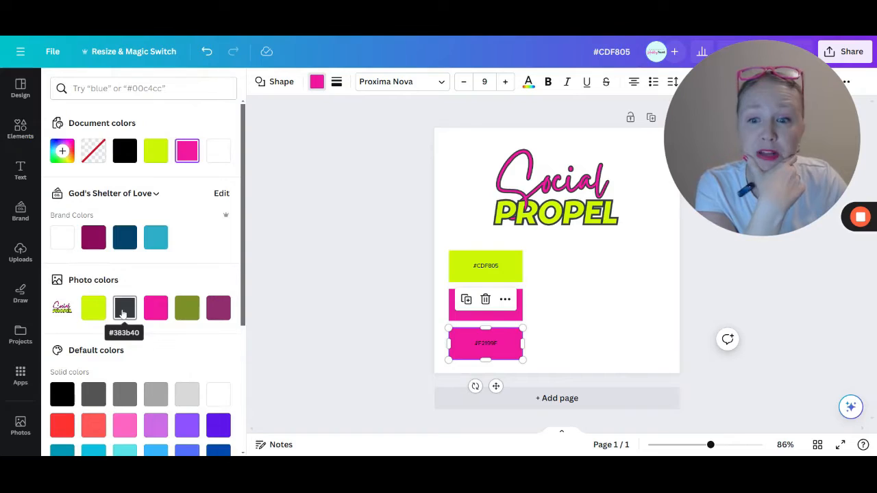
left_click(125, 307)
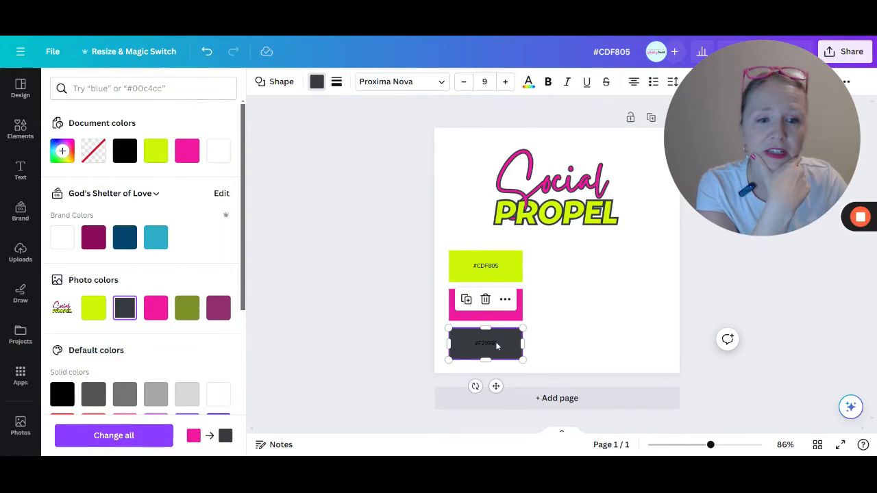
left_click(62, 151)
type("#383B40")
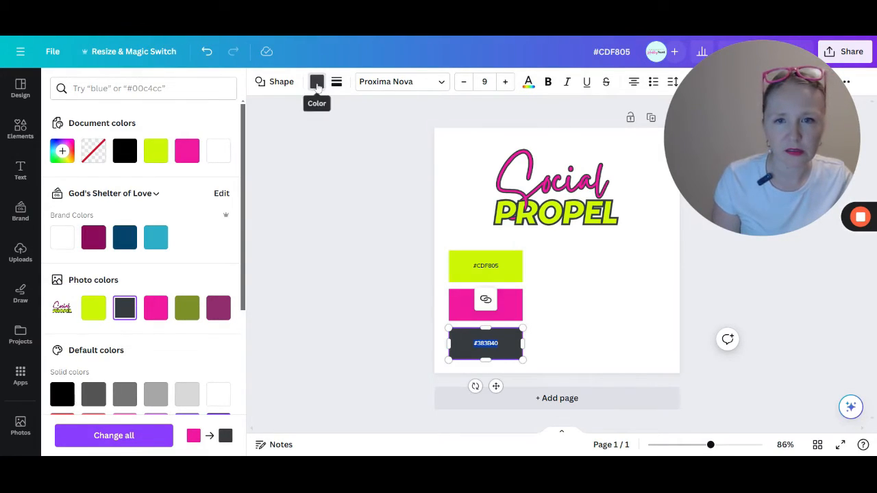
Check the #383B40 label's text colour in the text colour panel
left_click(20, 130)
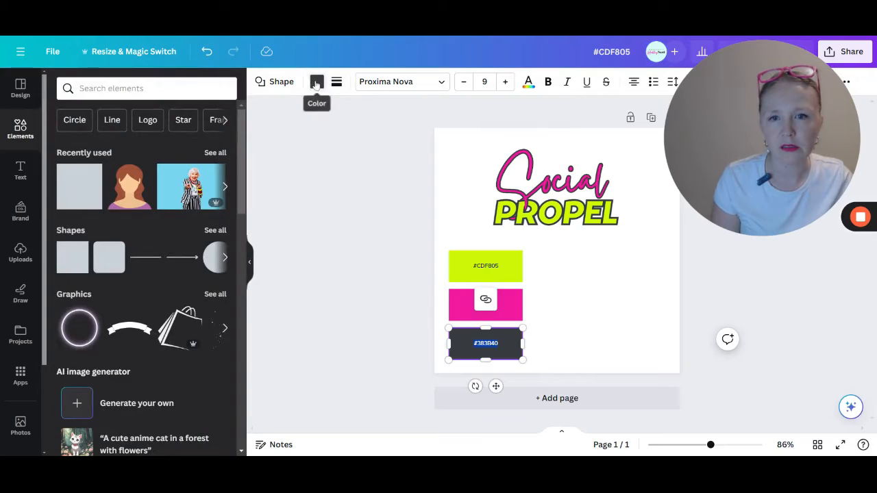
left_click(316, 83)
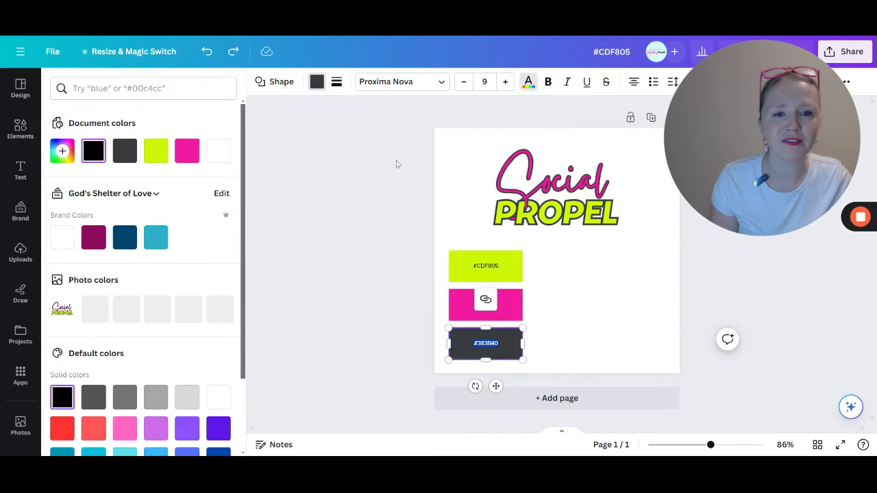
left_click(19, 130)
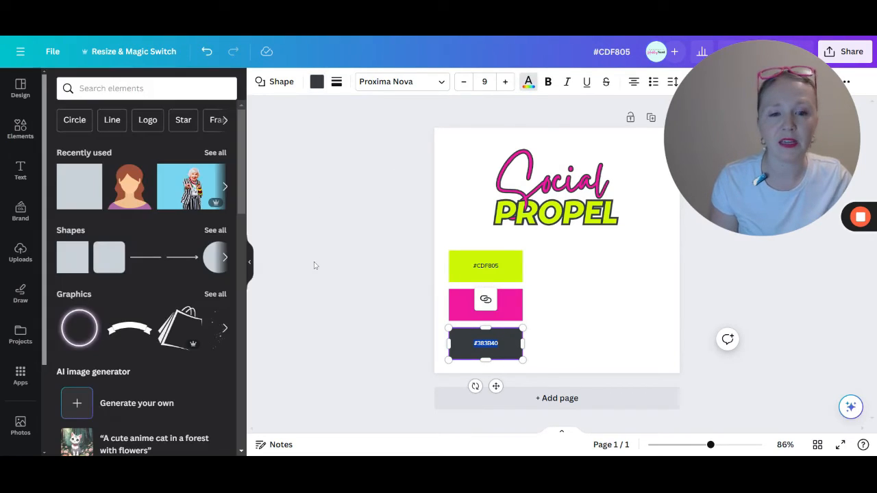